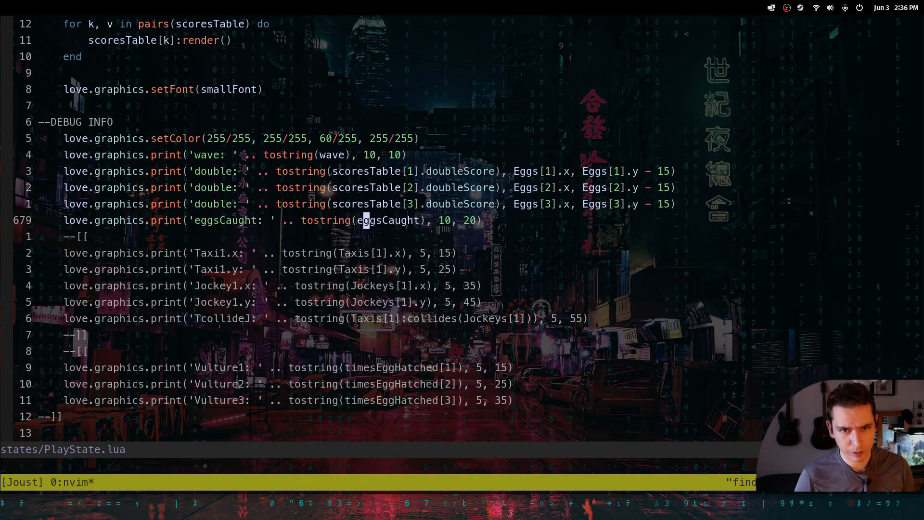
Select the doubleScore flag line in PrintScore.lua's init function for replacement
key(v)
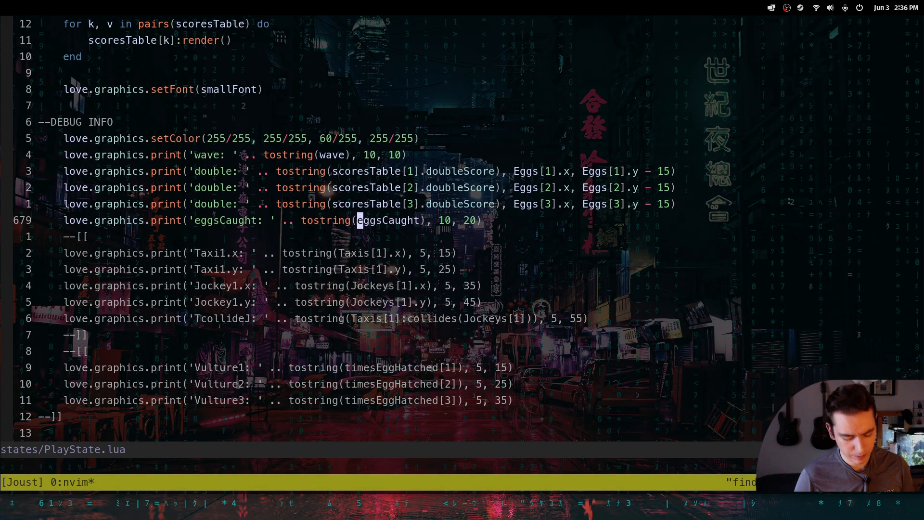
key(V)
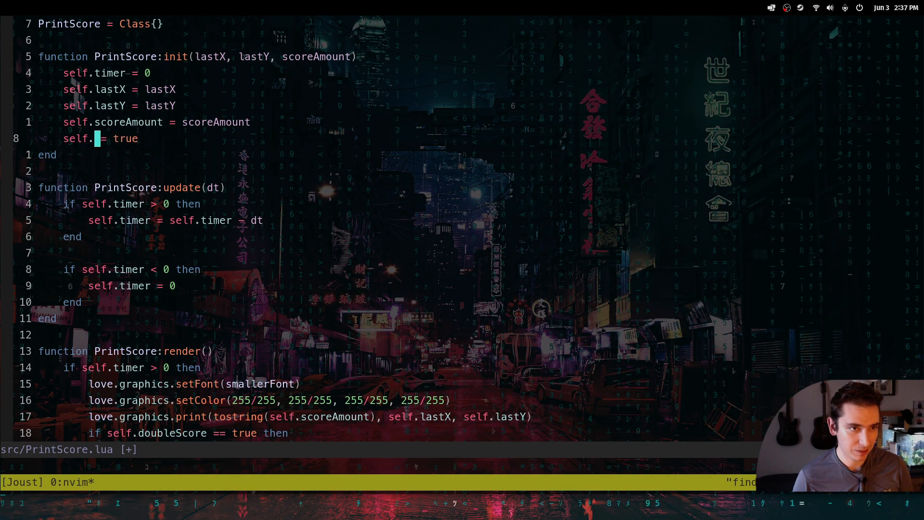
Rename doubleScore to midairBonus in init and render of PrintScore.lua, adjust the print line, and save
text(mid)
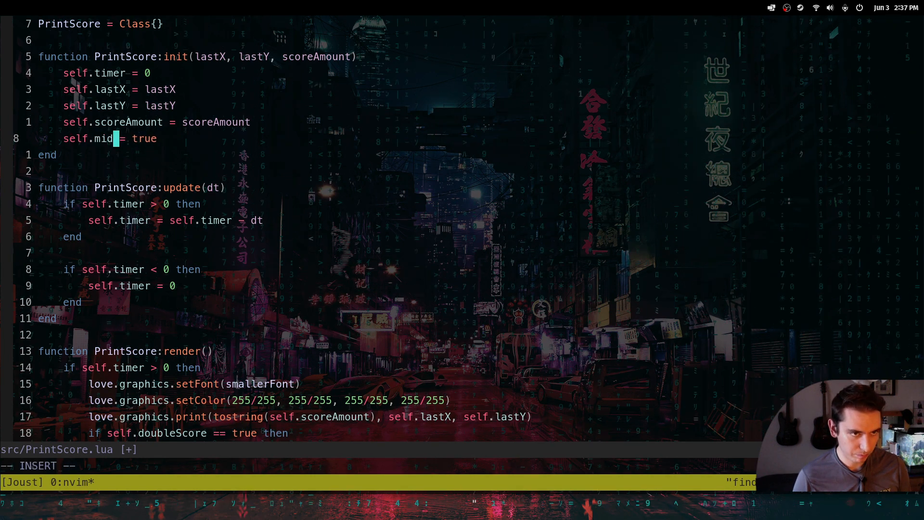
text(airBonus)
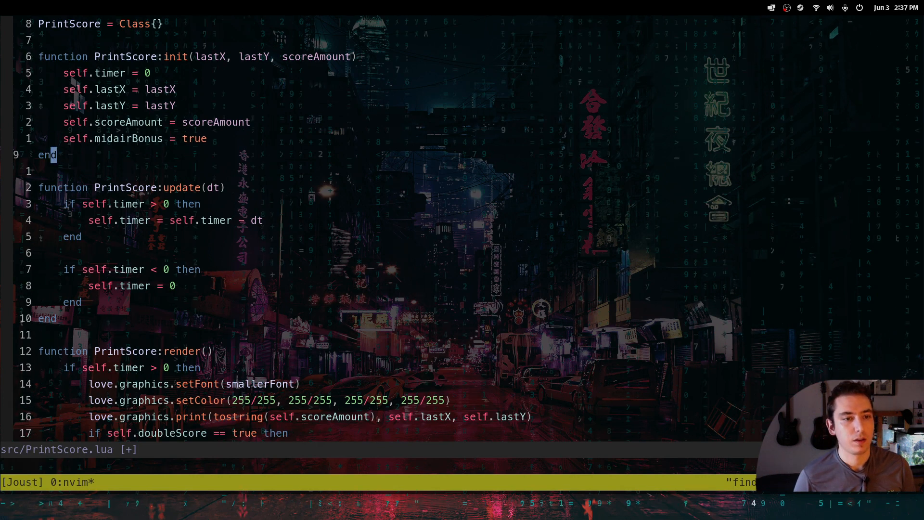
scroll(down, 3)
text(m)
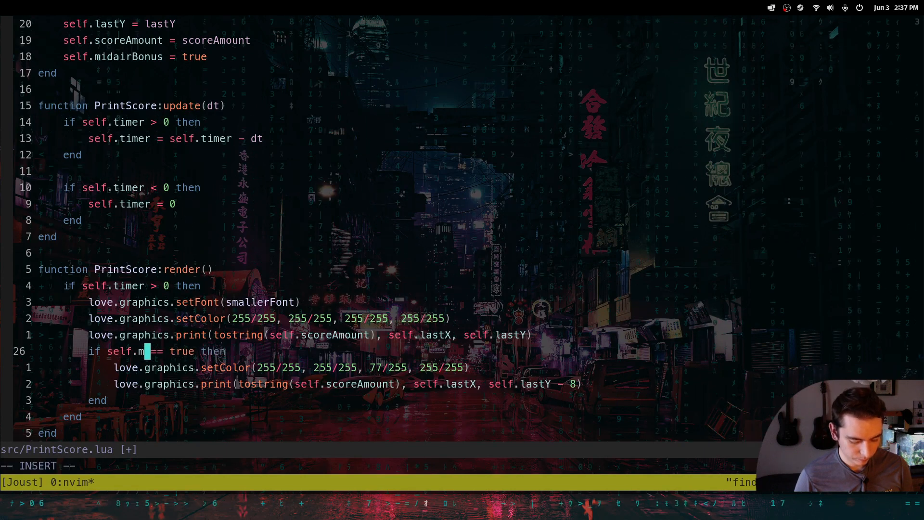
text(idairBonus)
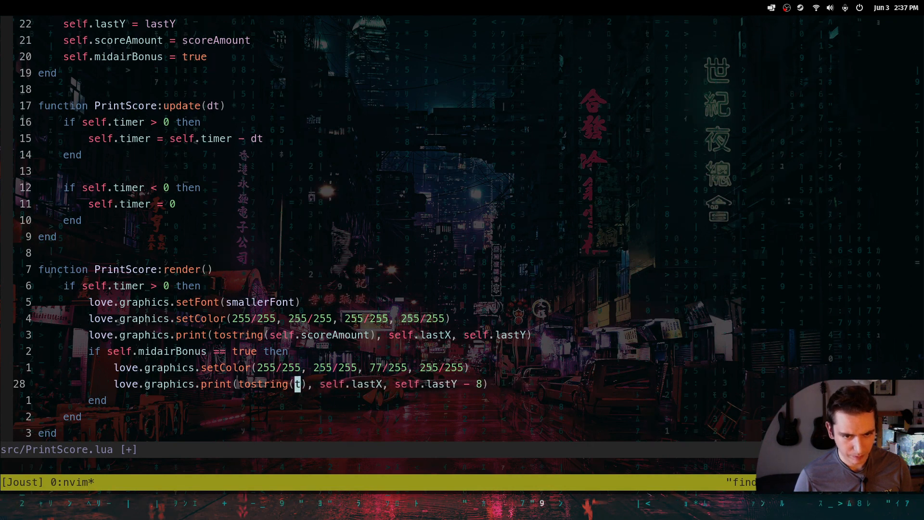
text(50)
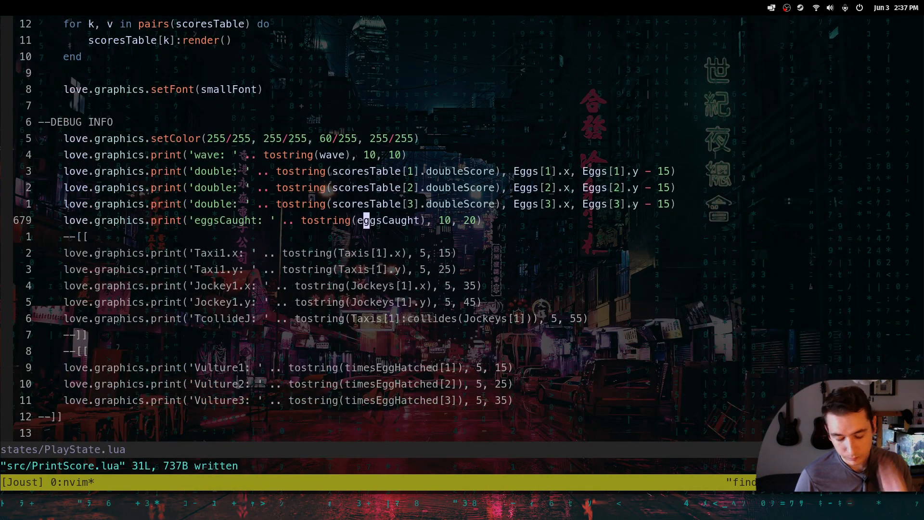
Search doubleScore and replace it with midairBonus in the FAST COLLISION scoring branch
text(/dou)
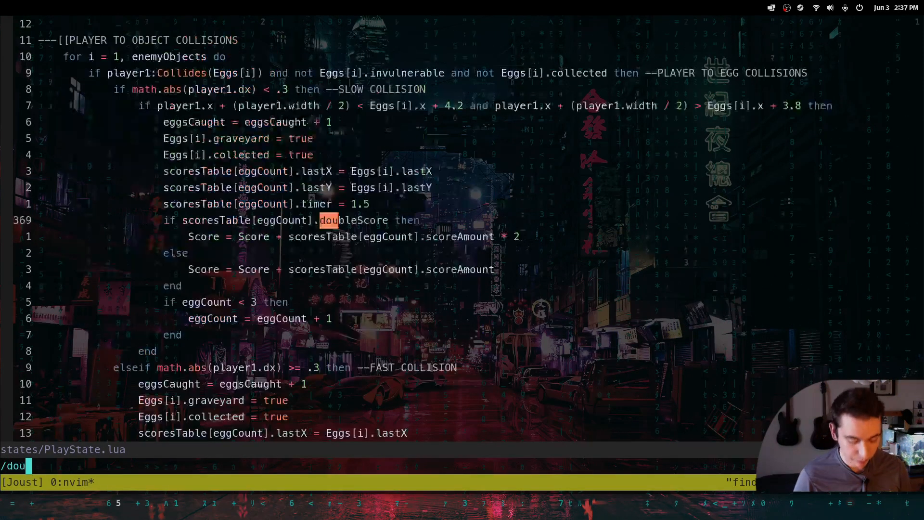
text(ble)
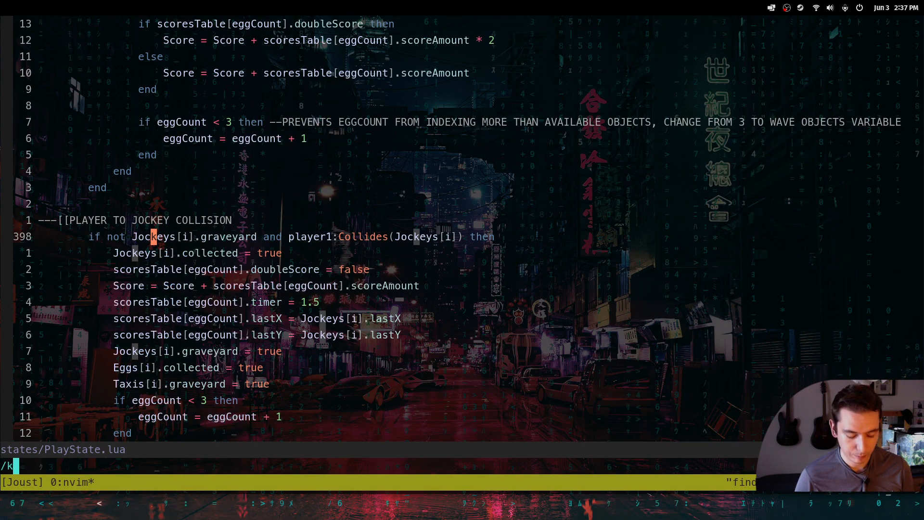
text(oubleScore)
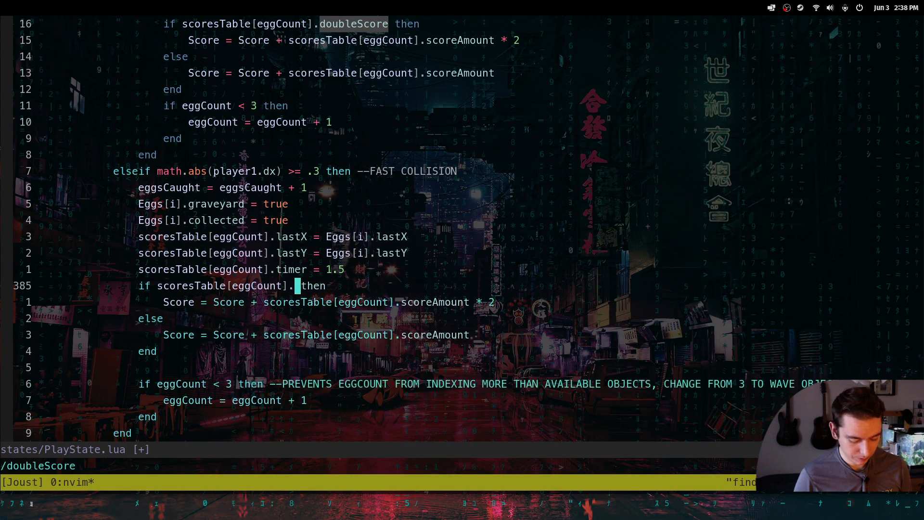
text(mid)
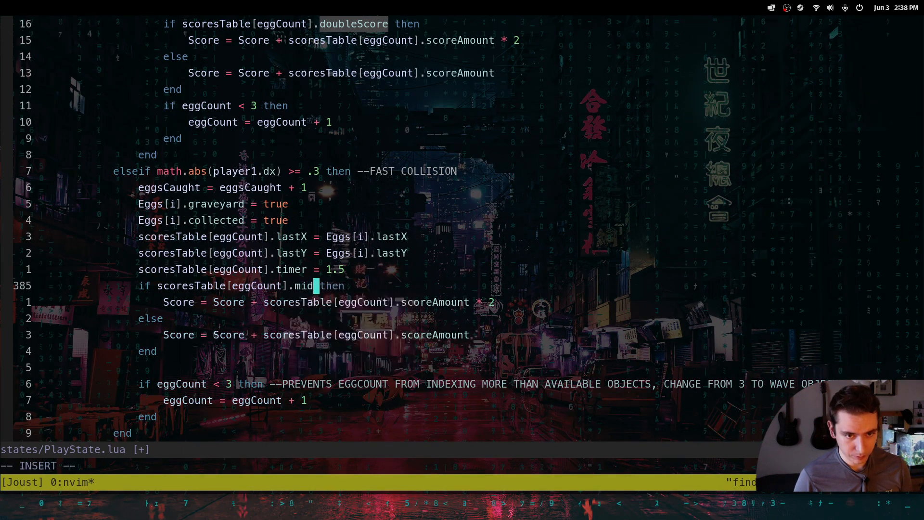
text(airBo)
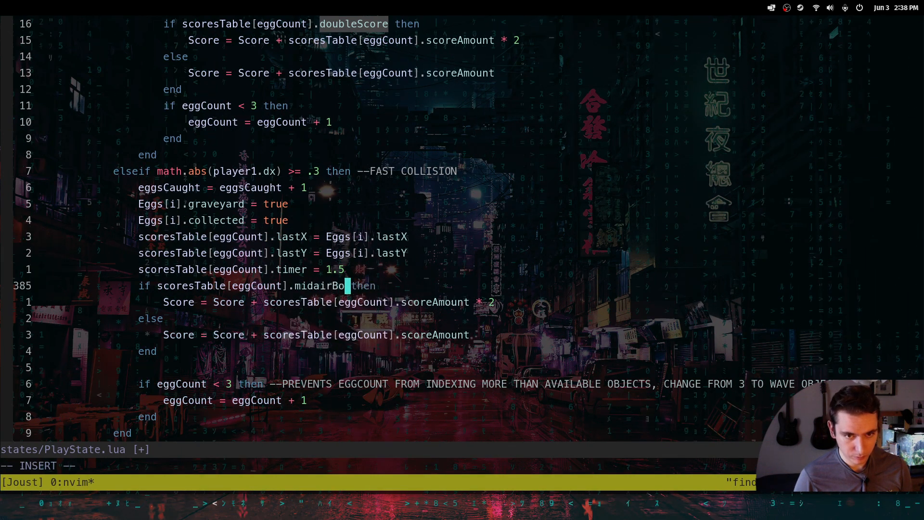
text(nus)
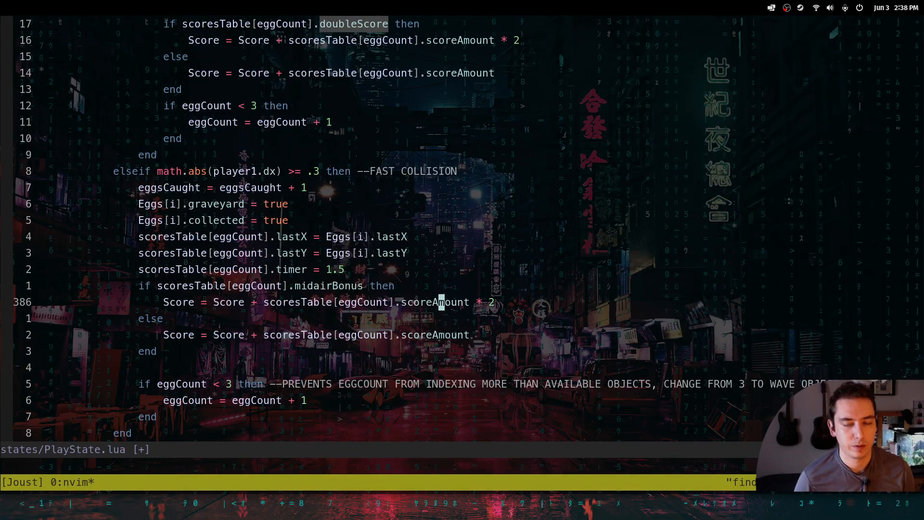
Replace remaining doubleScore flags in the jockey collision and egg-bounce loop with midairBonus, then save
key(/)
text(/doubleScore)
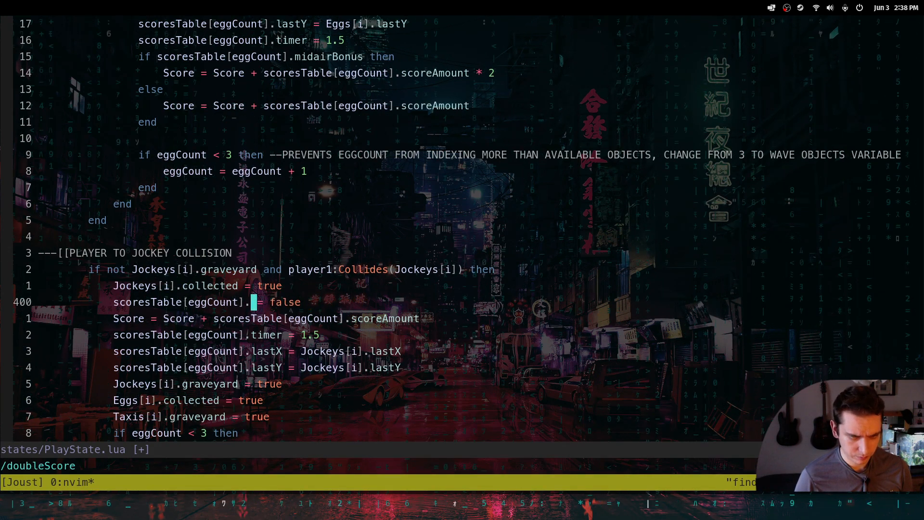
text(mid)
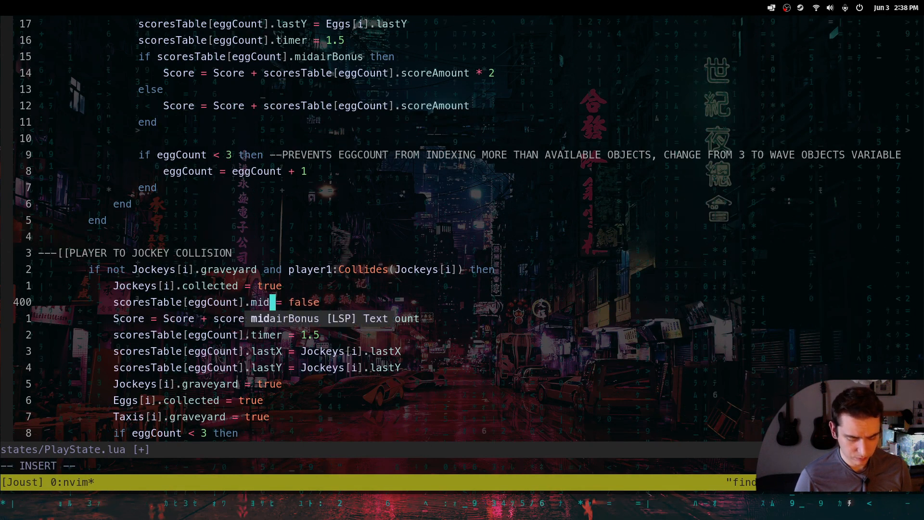
text(/doubleScore)
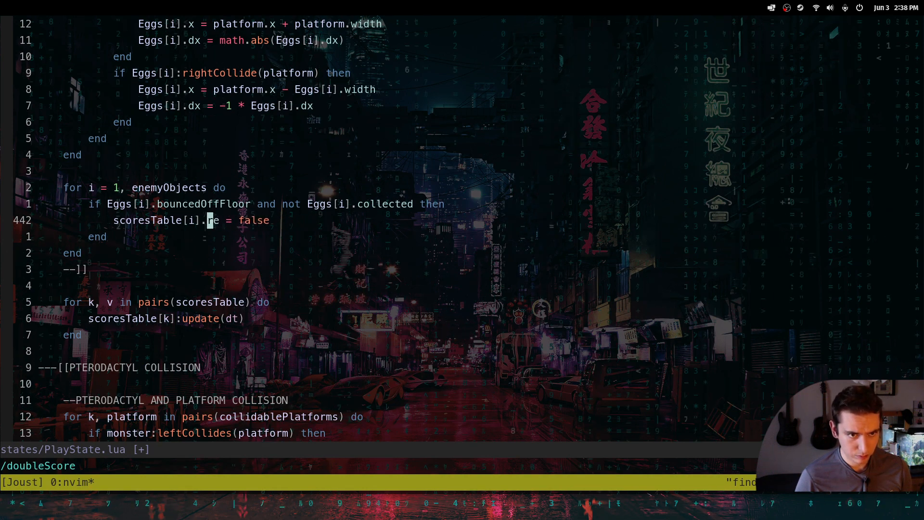
text(mi)
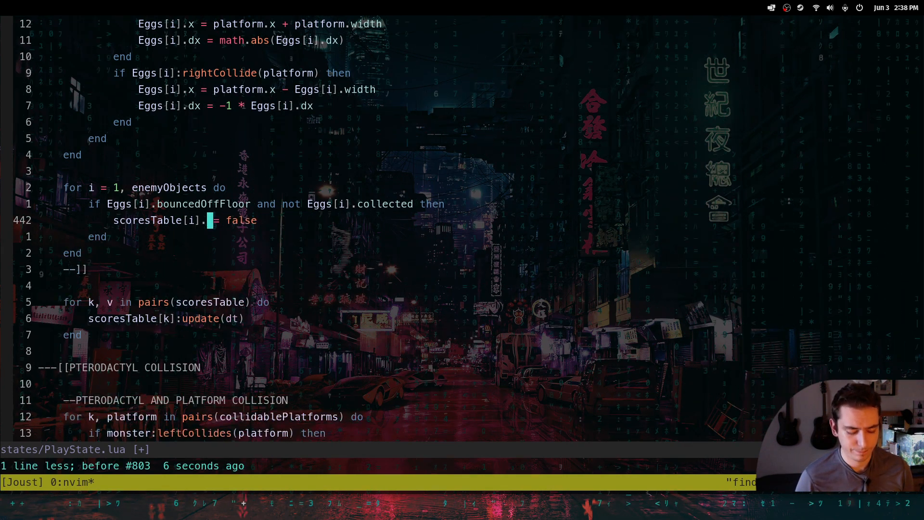
text(midairBonus)
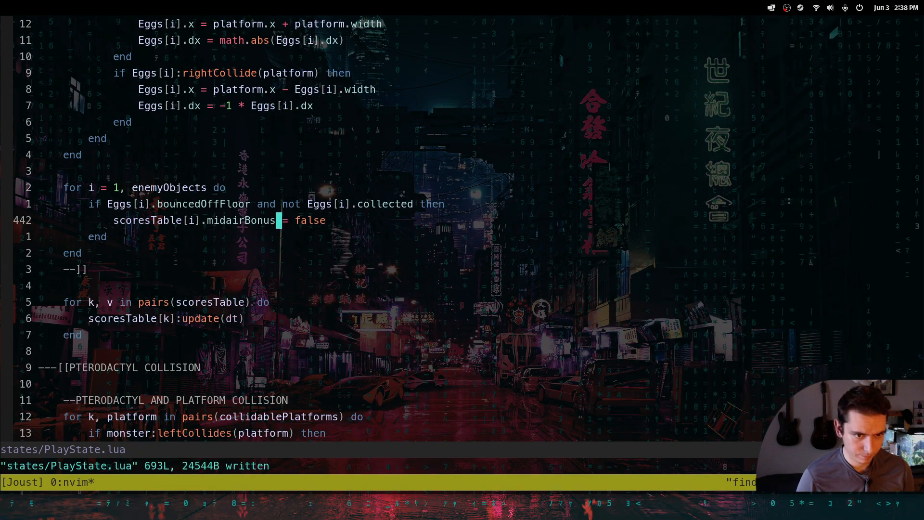
text(/doubleScore)
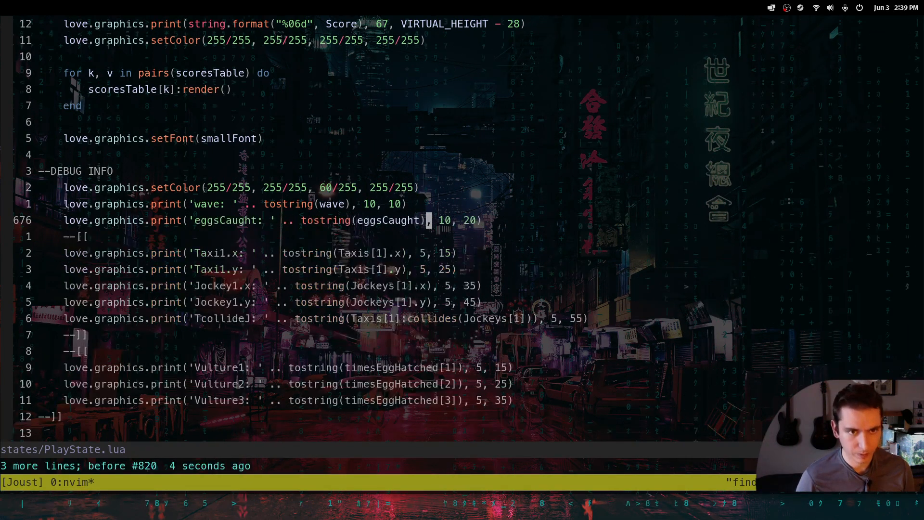
Search /double to locate leftover doubleScore references in the egg collision code
key(/)
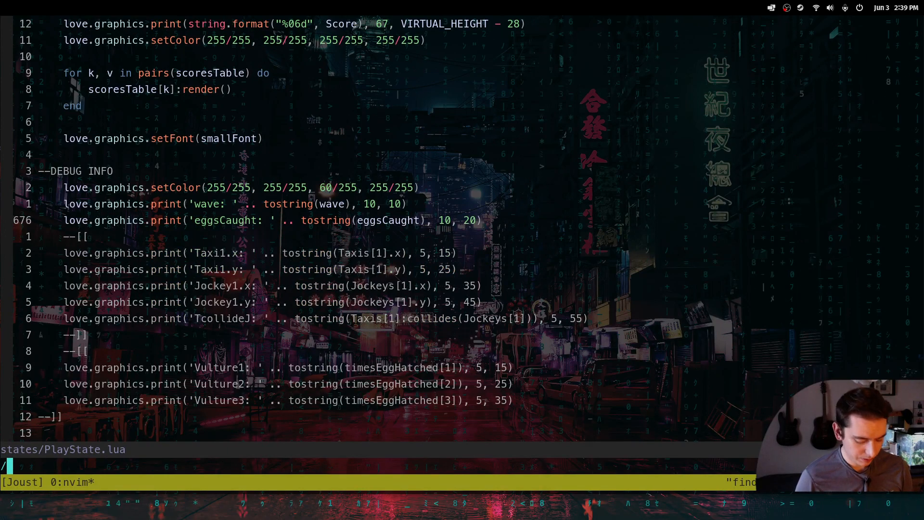
text(dou)
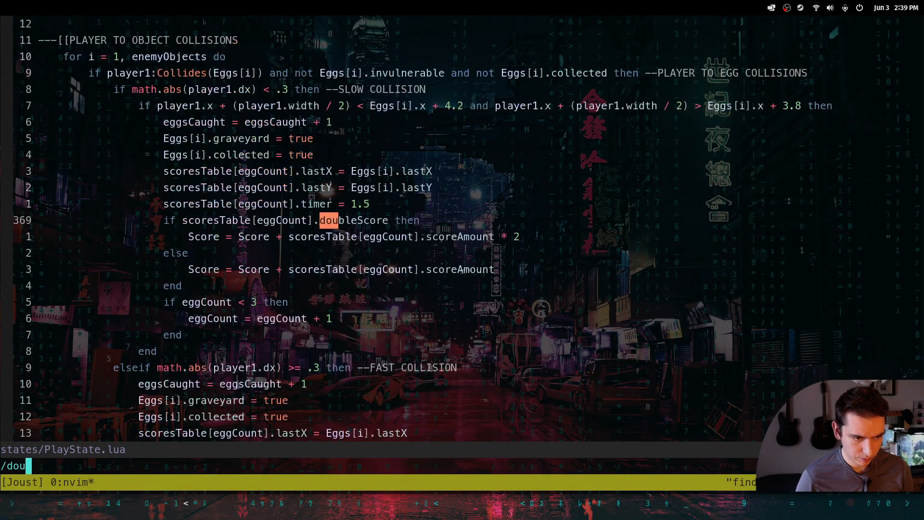
text(ble)
click(292, 219)
text(midairBonus)
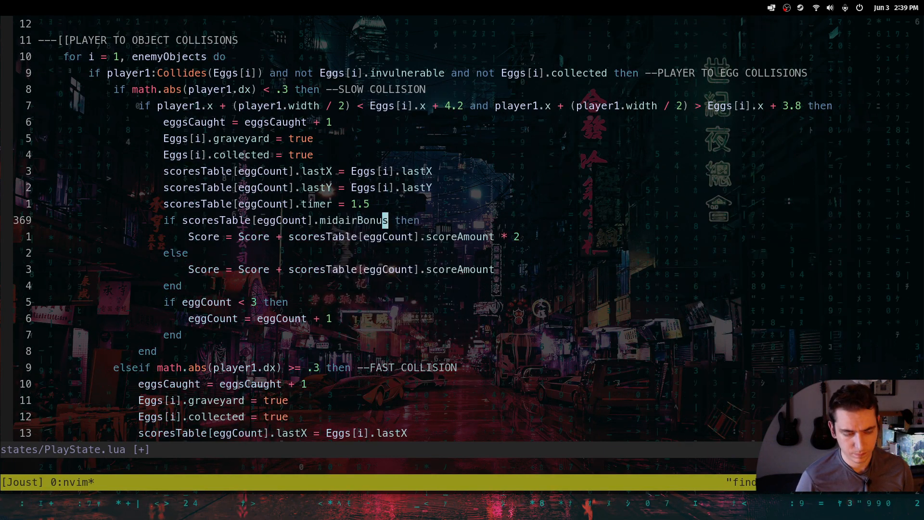
text(/d)
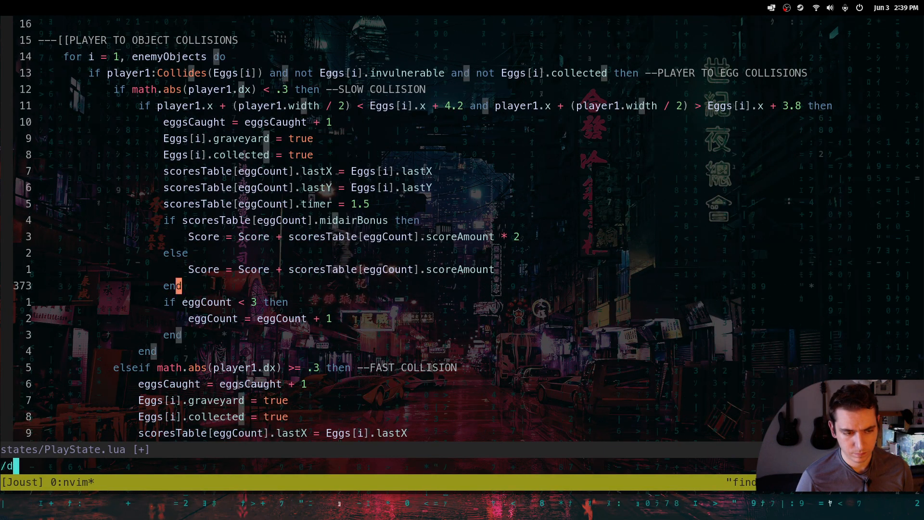
text(ouble)
click(353, 236)
text(+)
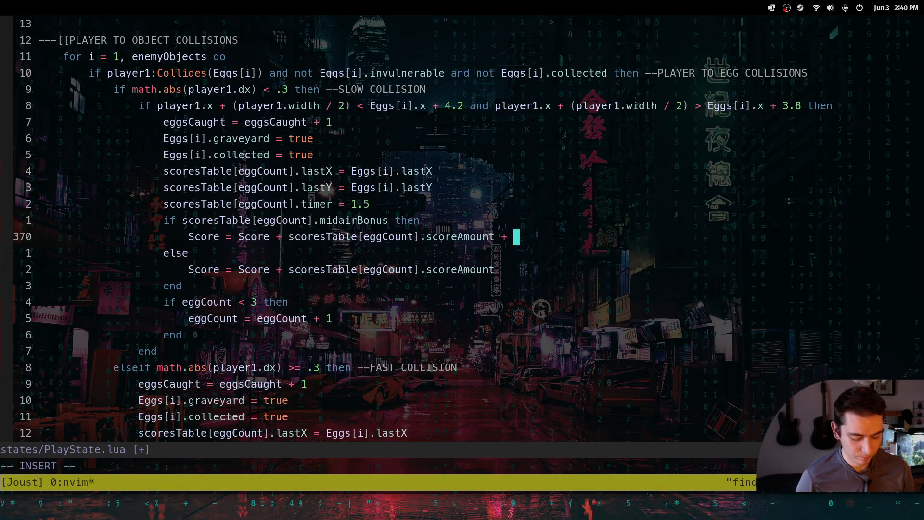
Make the slow-collision midair bonus add 500 points, then jump to the fast-collision midairBonus line
text(500)
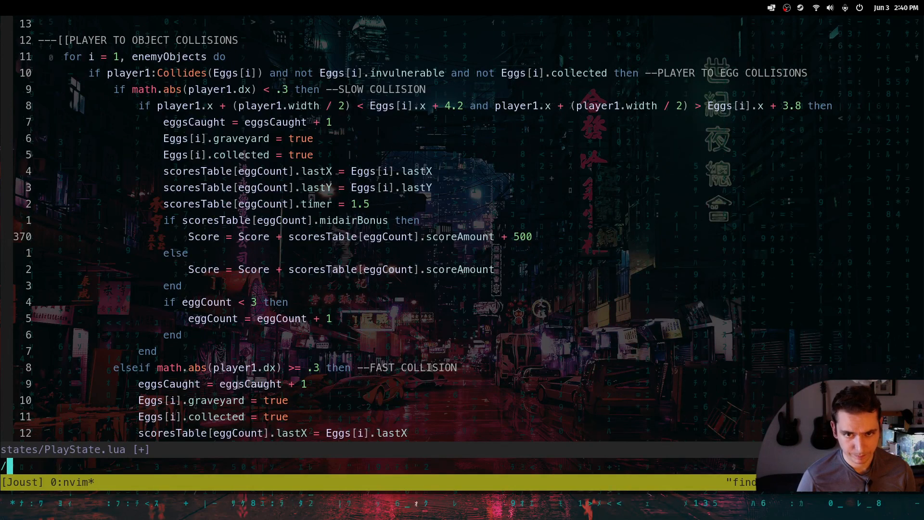
text(mida)
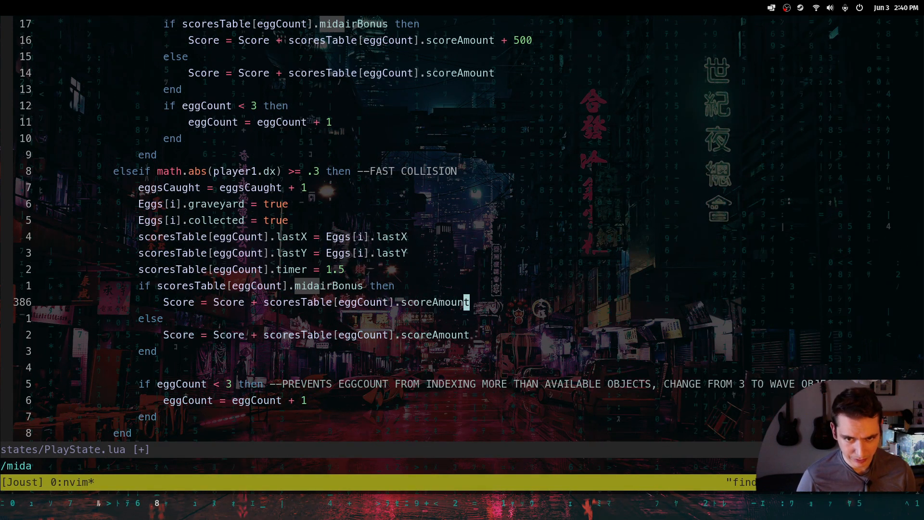
key(i)
text( +)
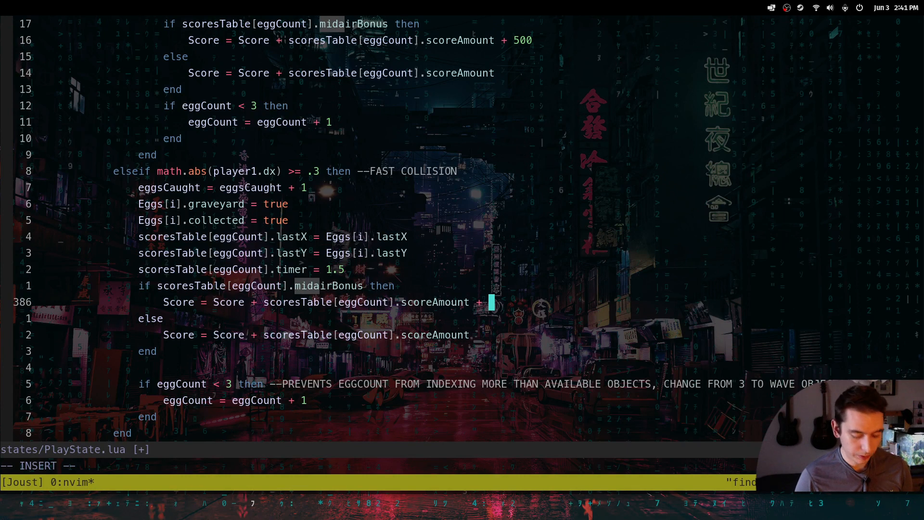
Add the flat 500-point bonus to the fast-collision line and save PlayState.lua
text(500)
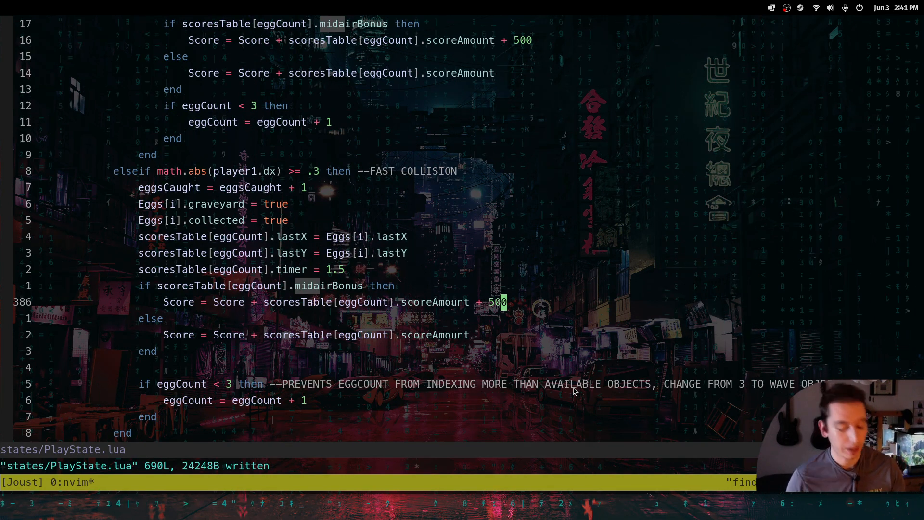
text(/mid)
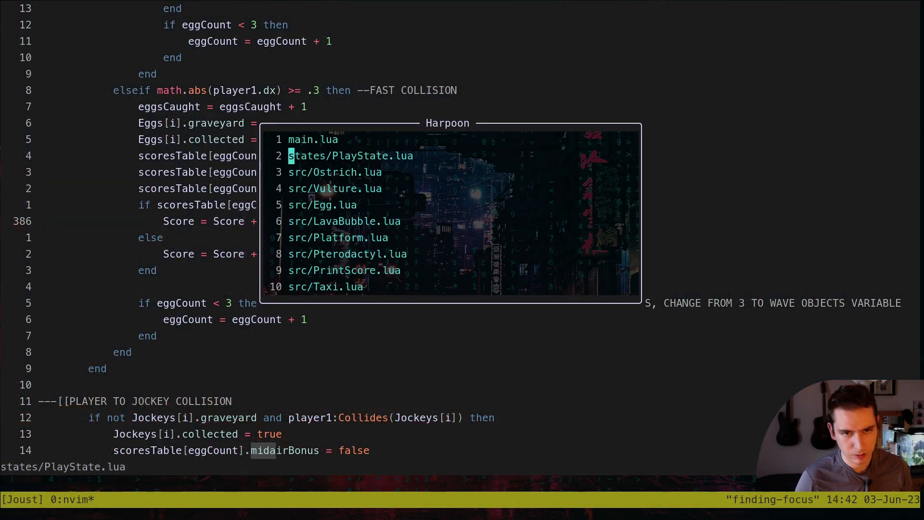
Scroll the Harpoon quick menu down to the Notes.lua entry
scroll(down, 3)
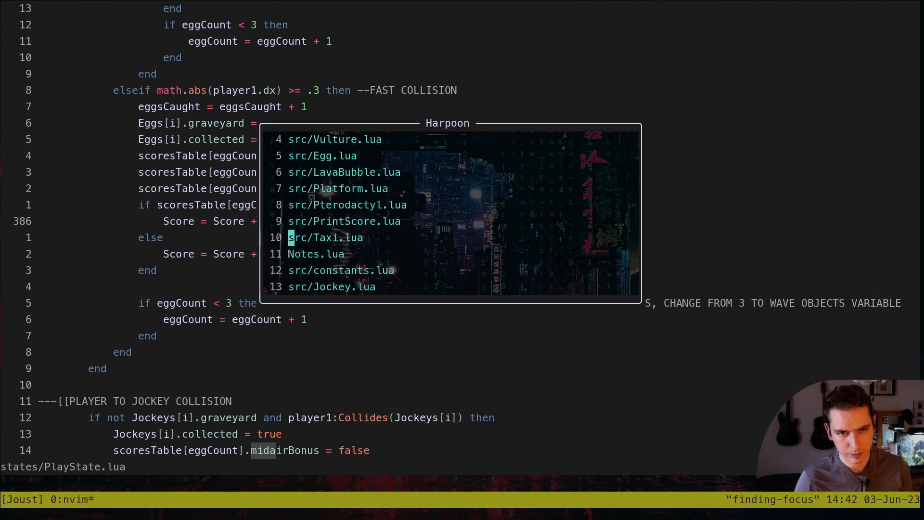
In Notes.lua, rewrite the vulture-tier Reset todo to use midairBonus and group finished X_ items above open ones
click(317, 253)
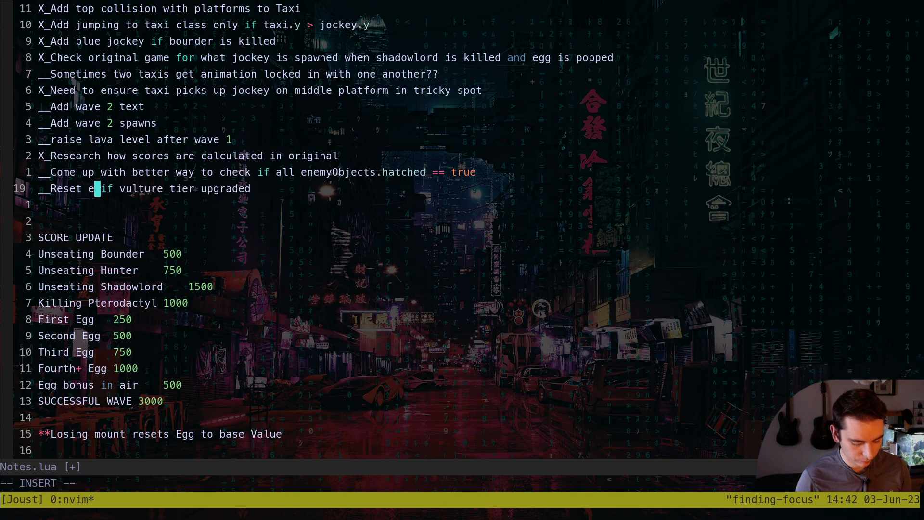
text(ggScore)
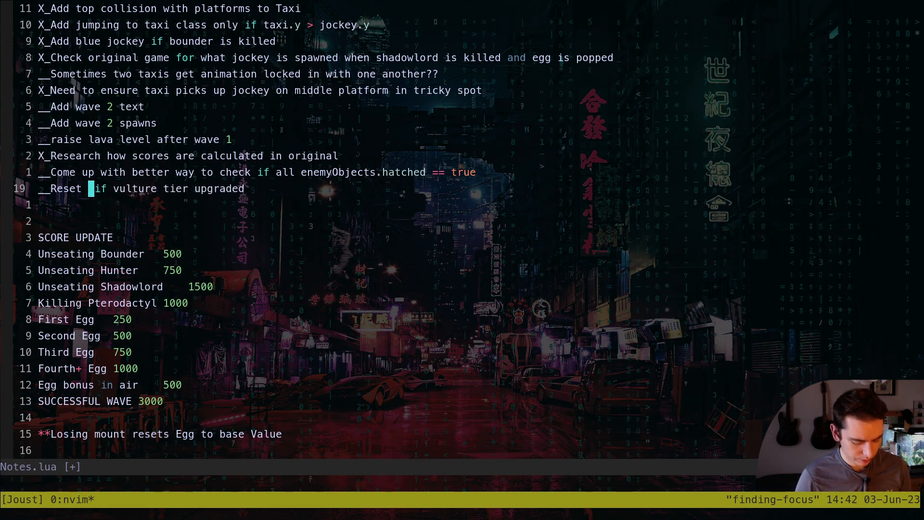
key(i)
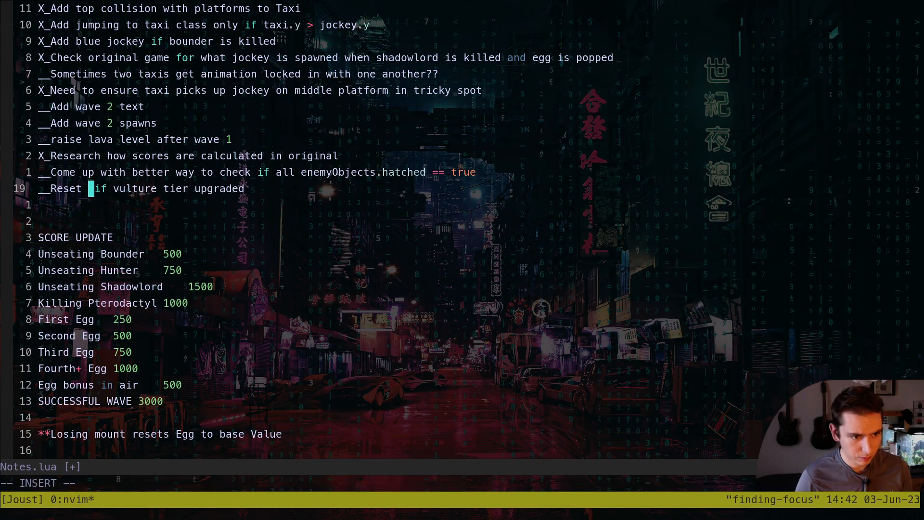
text(midair)
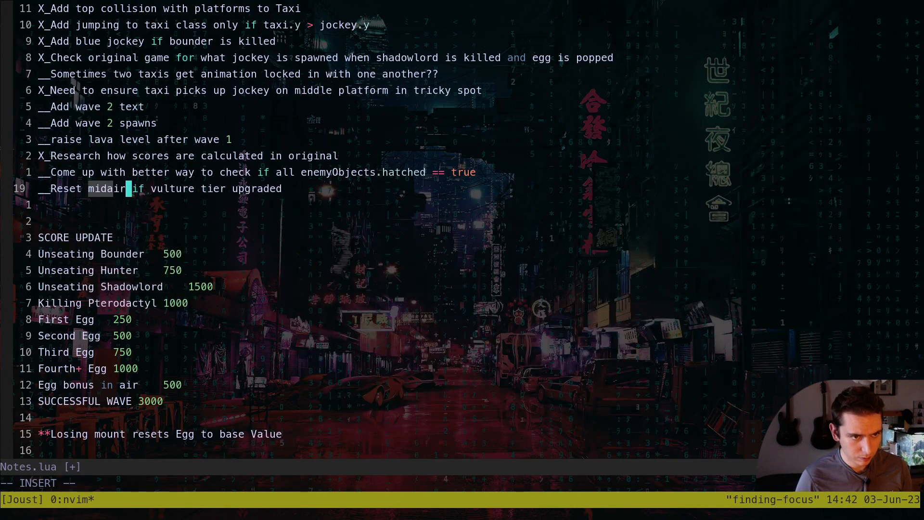
text(Bonus)
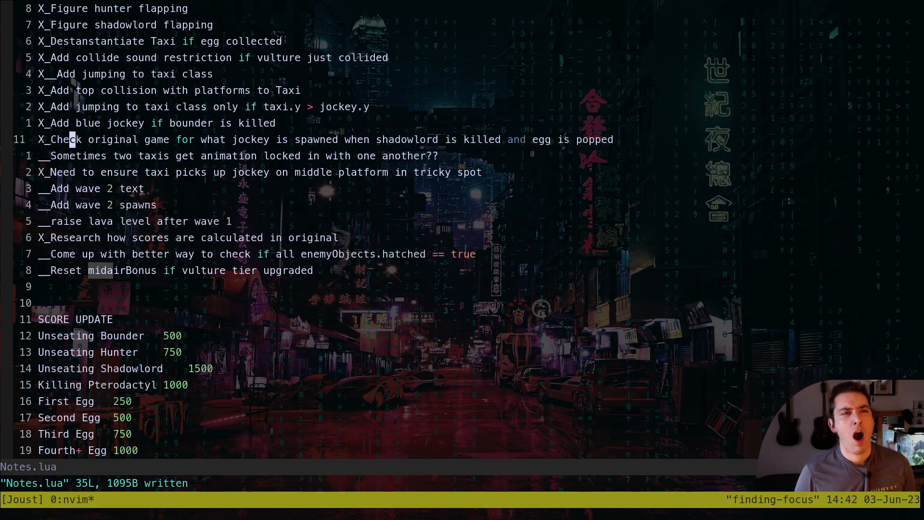
scroll(down, 3)
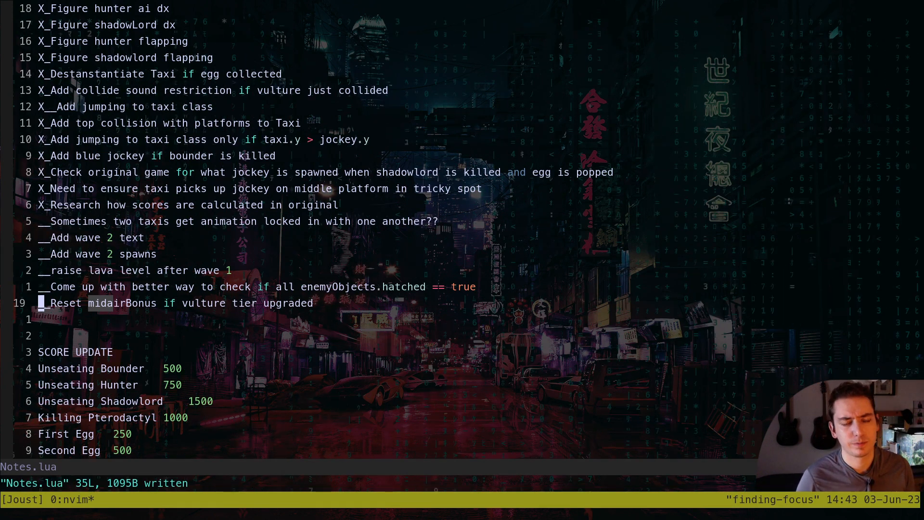
Add a new open todo line '__Add scoreamount to global table…' below the Reset todo
key(o)
text(1__)
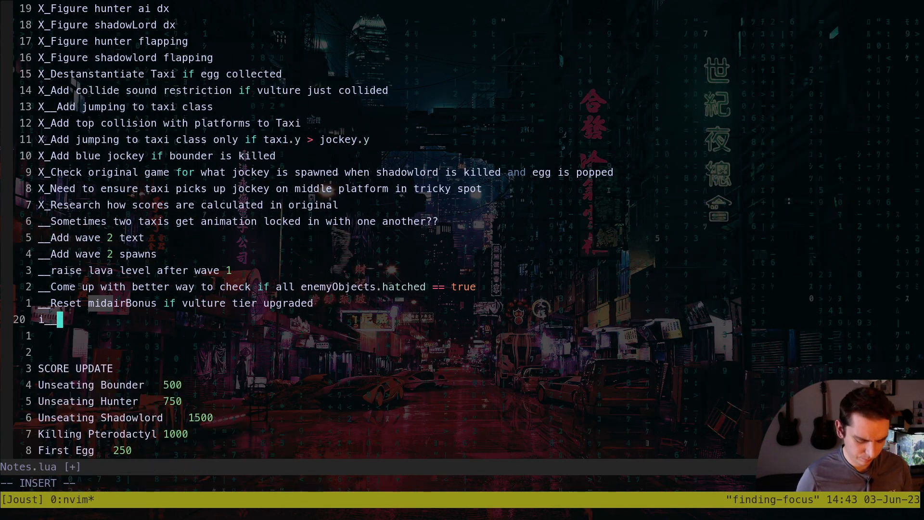
text(x)
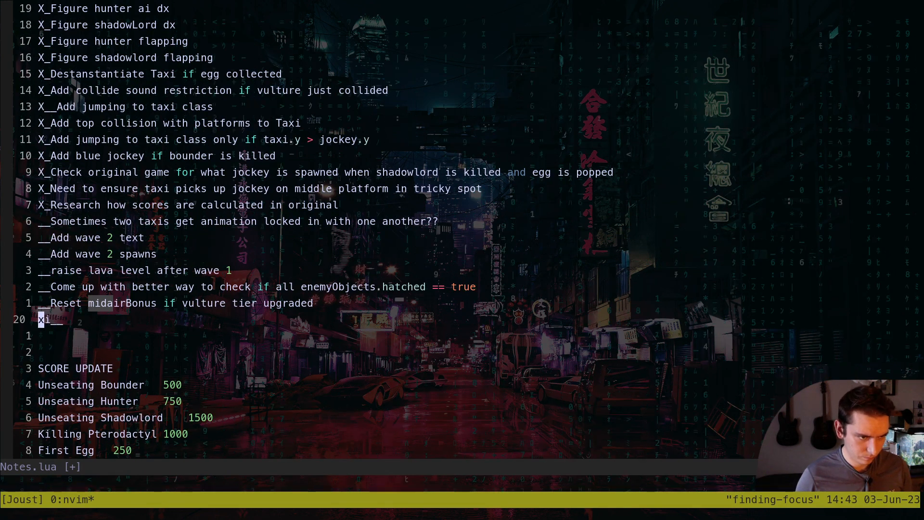
key(x)
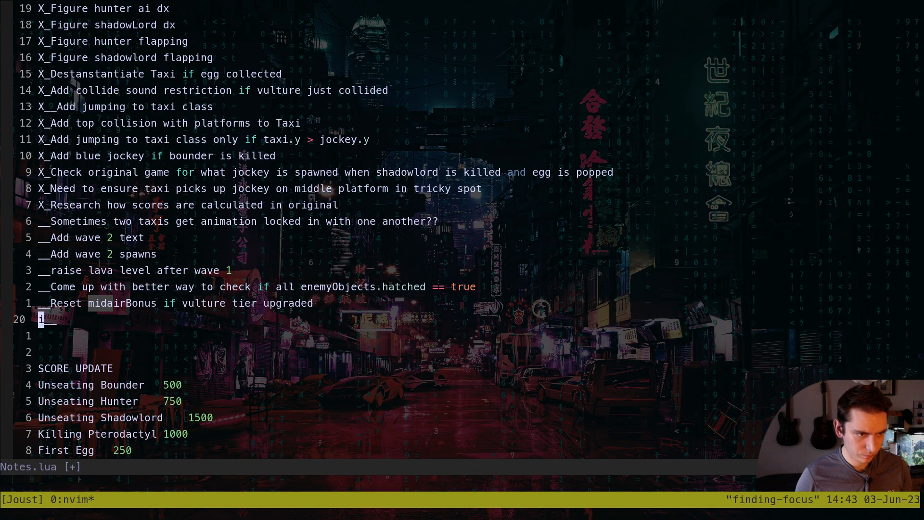
key(i)
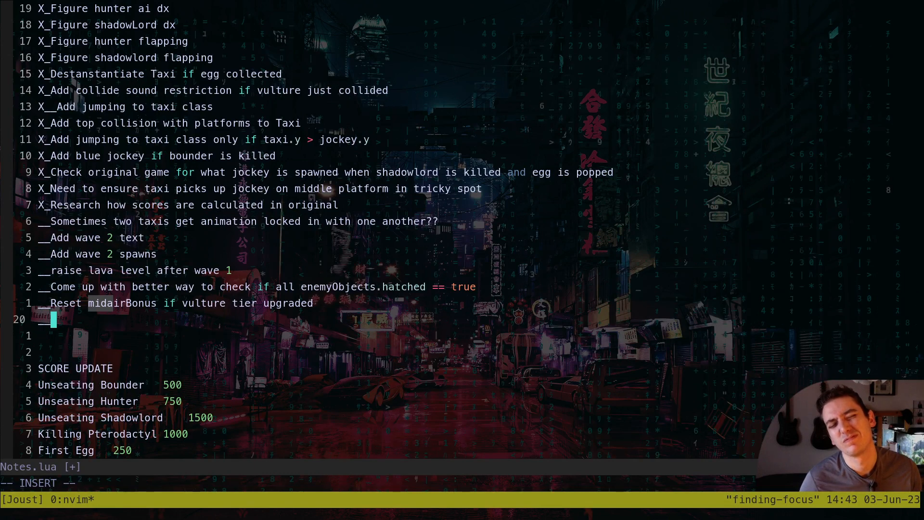
mouse_move(575, 392)
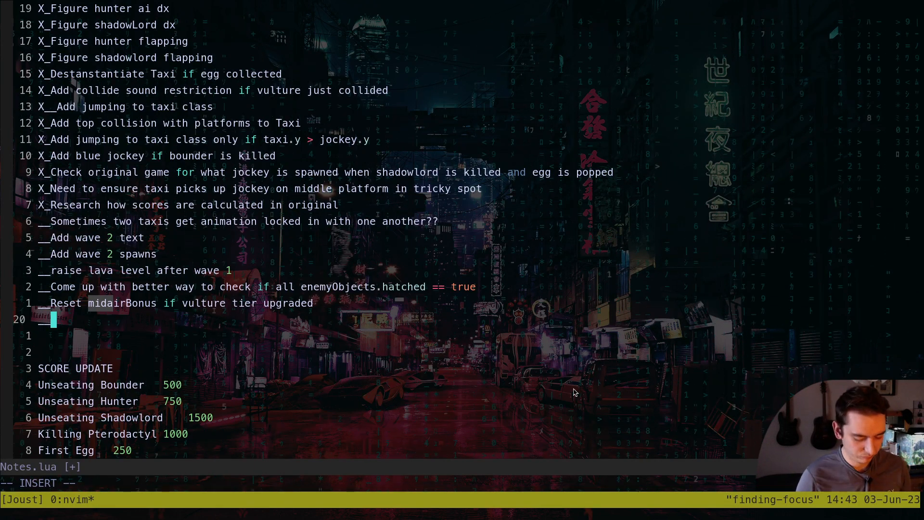
text(Add)
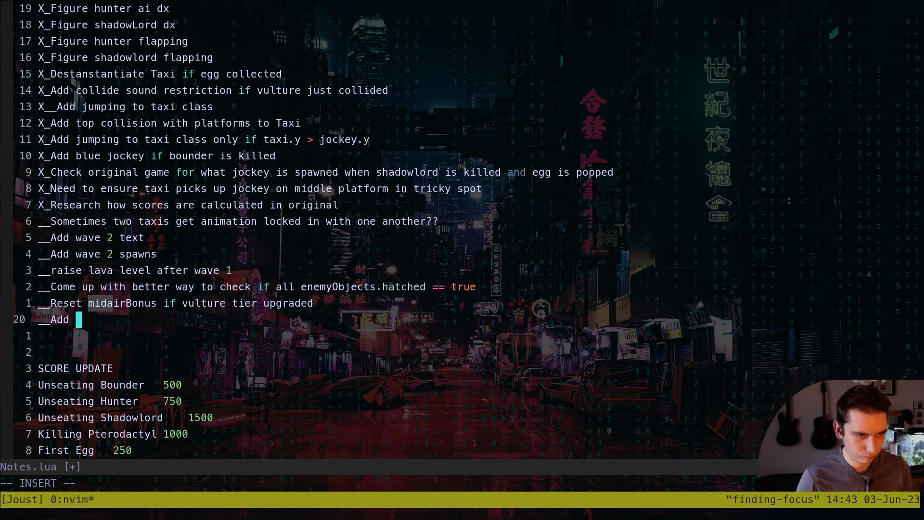
text(scorea)
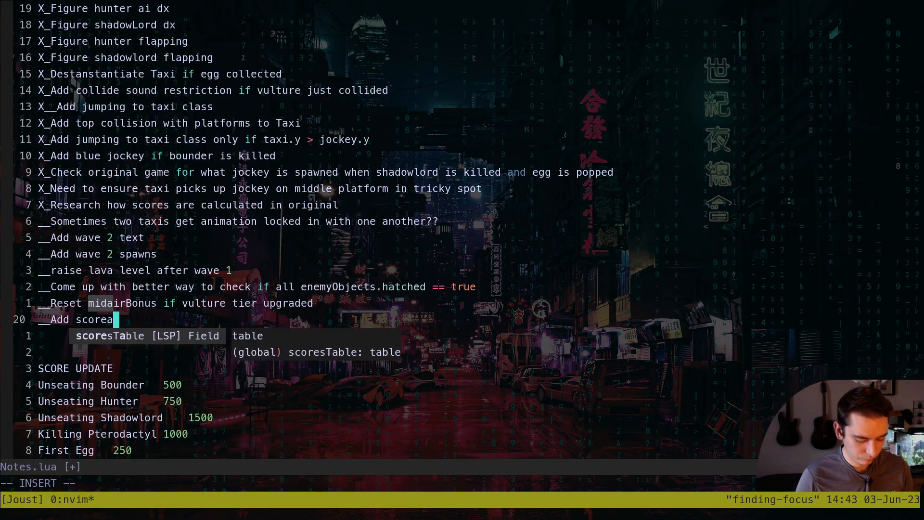
text(mount to global table upon egg collection based on eggsCaught)
text(__)
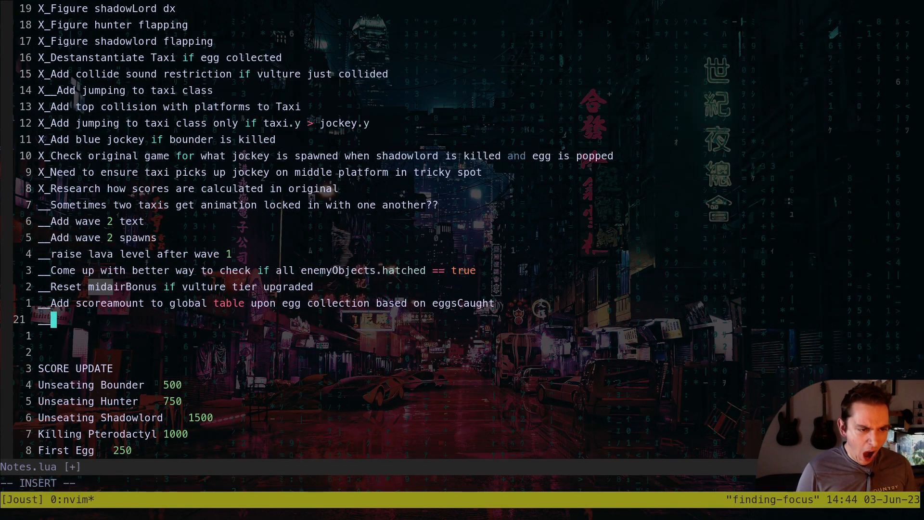
Write the todo 'Check for appropriate scores upon vulture unseating', save Notes.lua, and begin a new line
text(Check for)
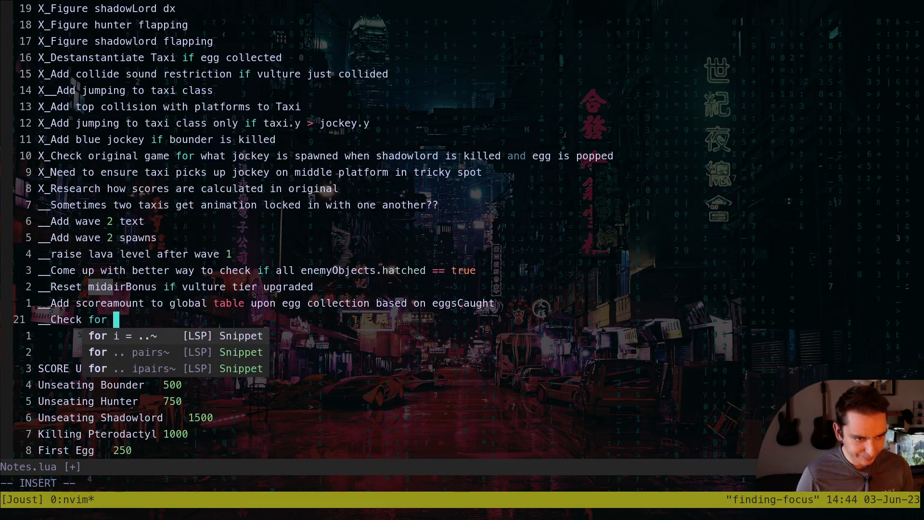
text(appropriate s)
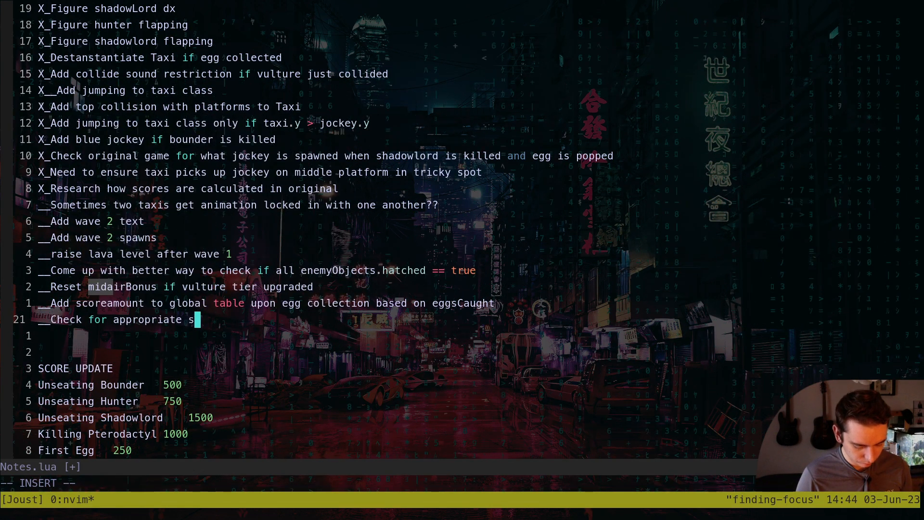
text(cores u)
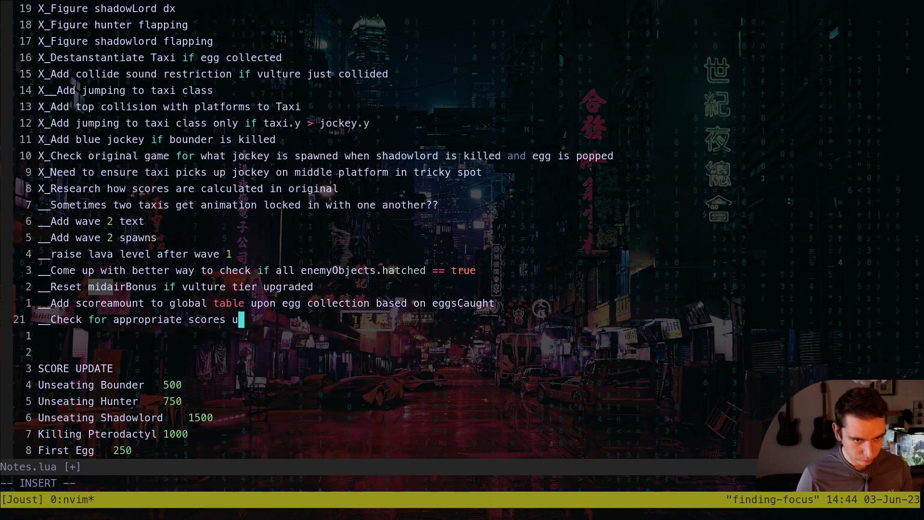
text(pon)
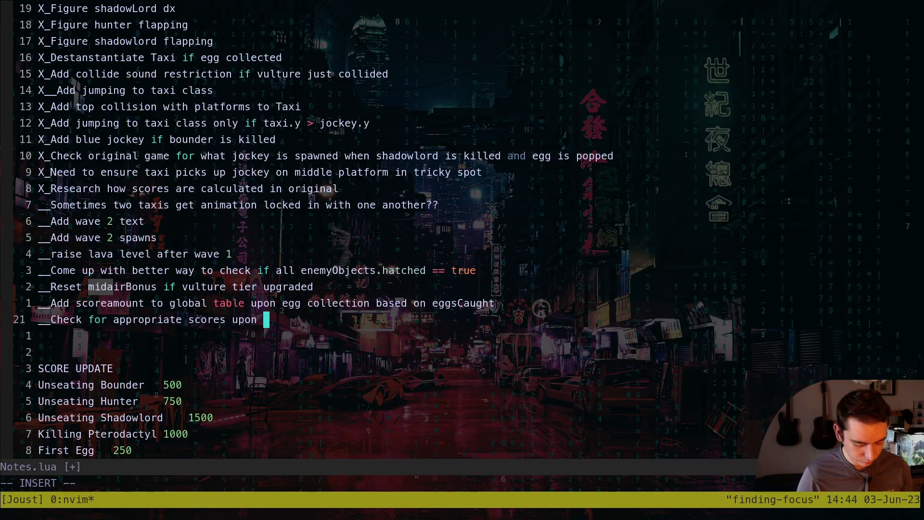
text(vulture)
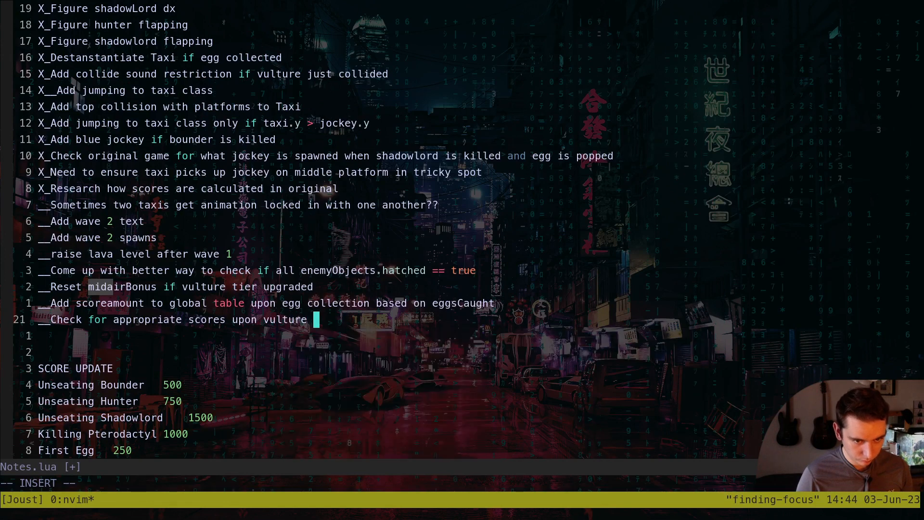
text(unseating)
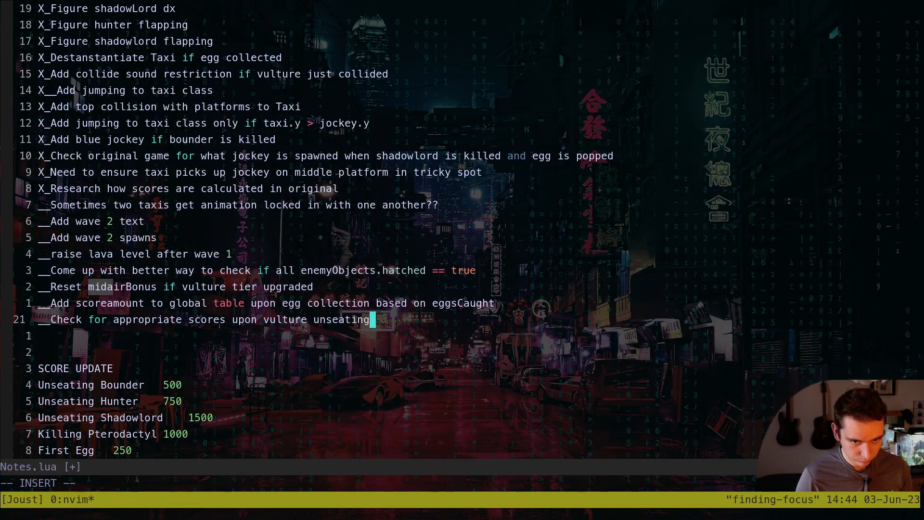
key(Escape)
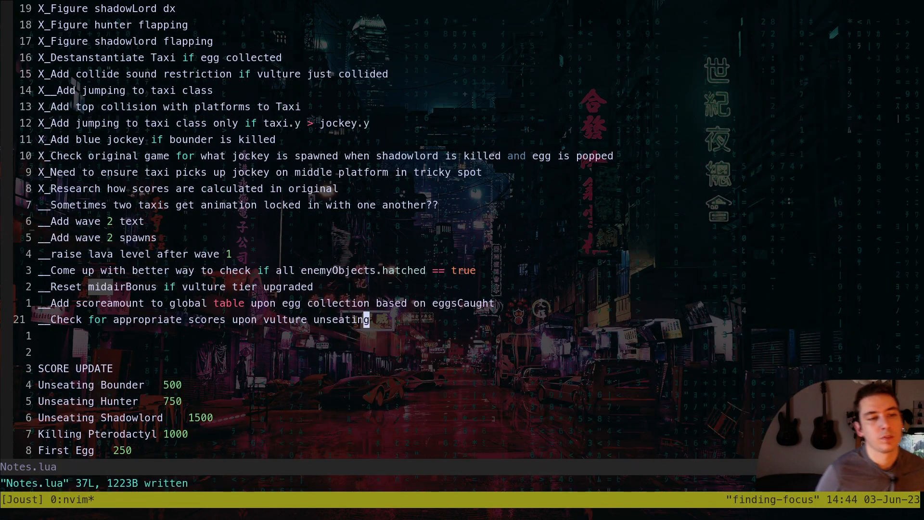
key(o)
text(__)
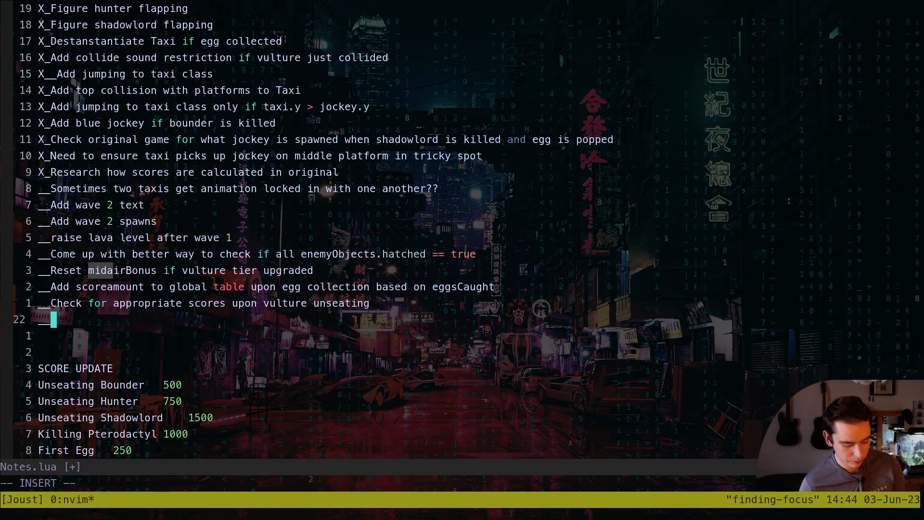
Write the todo 'Ensure midairBonus remains false upon egg hatch' in Notes.lua
text(Ensure)
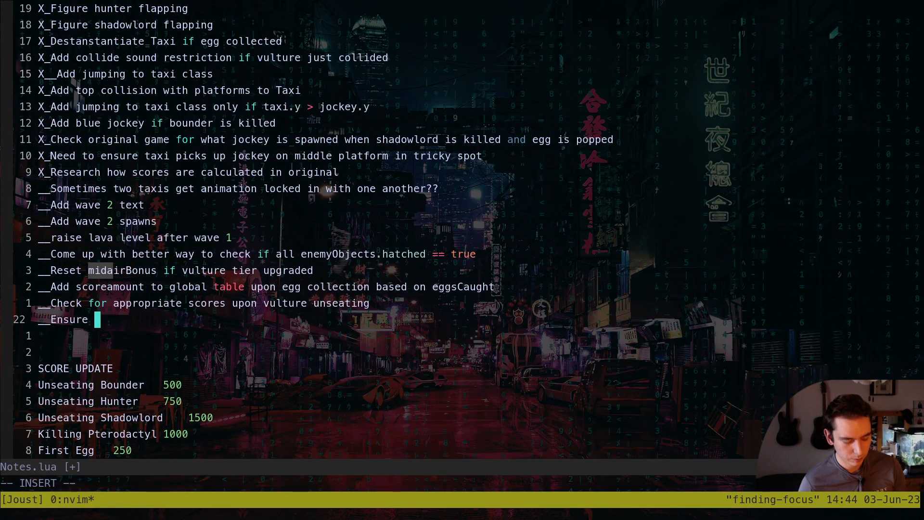
text(midA)
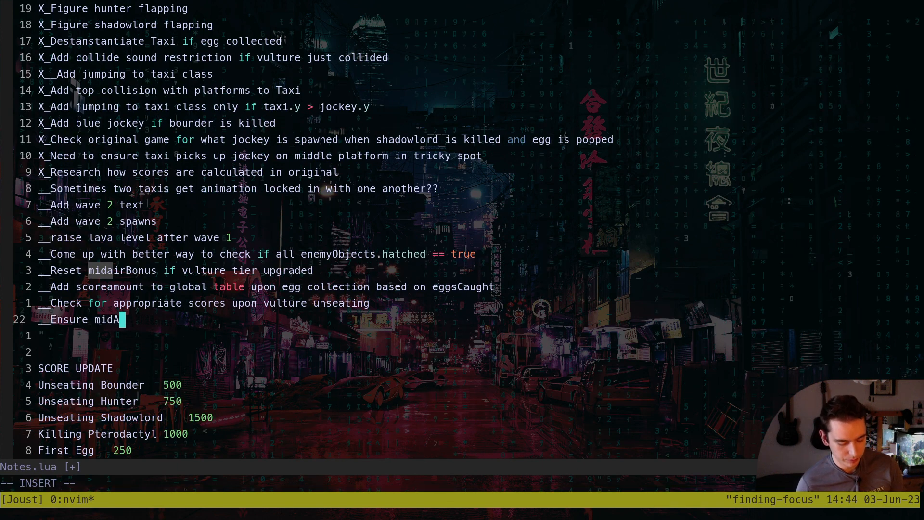
text(ir)
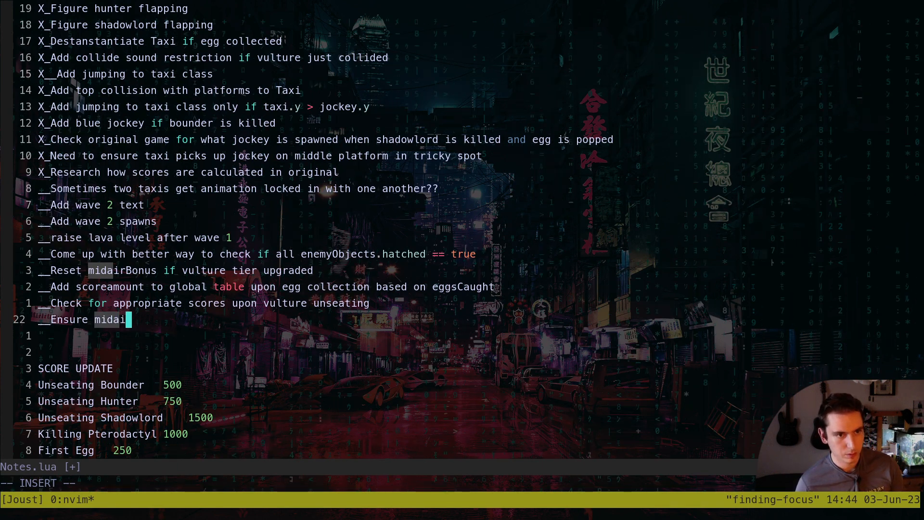
text(rBous)
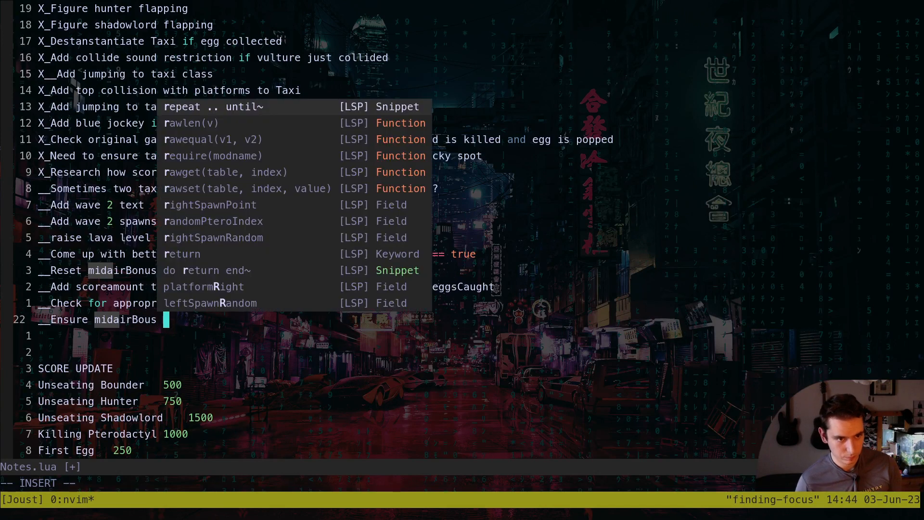
text(remains false upon egg)
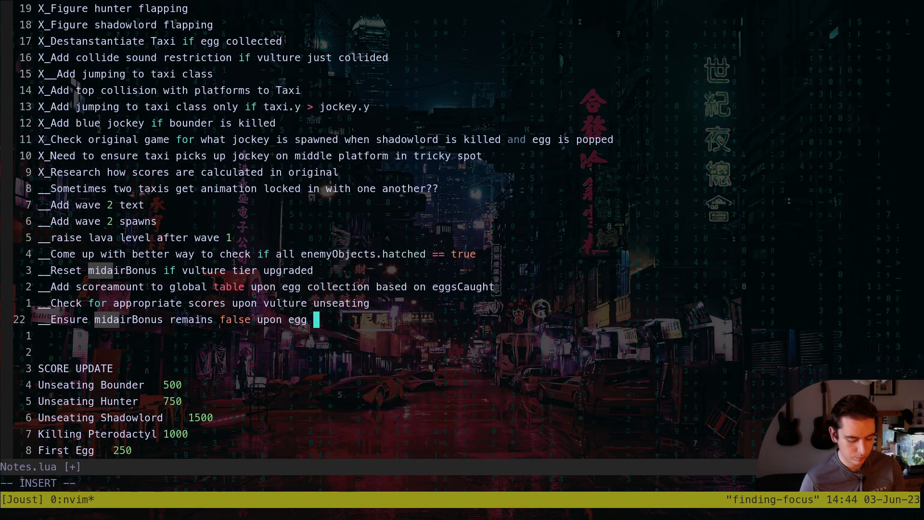
text(hatch)
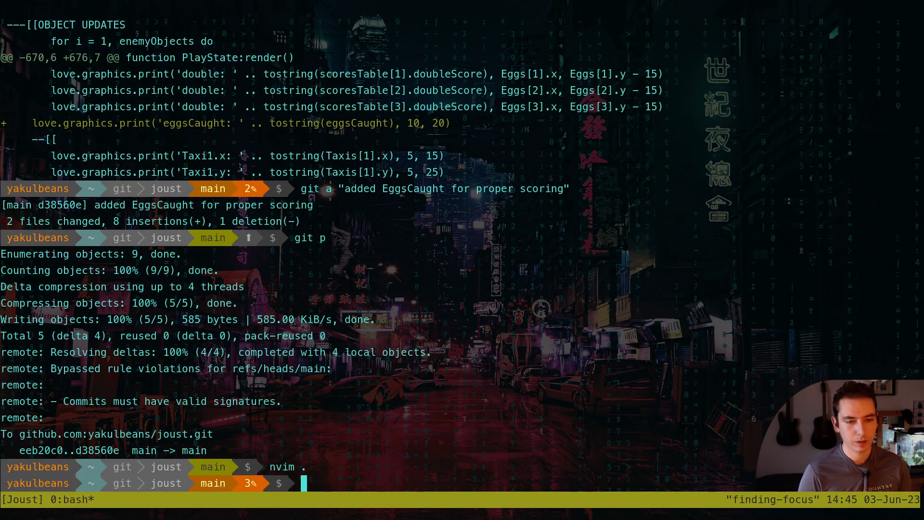
Run git diff and page through the midairBonus changes in Notes.lua, PrintScore.lua and PlayState.lua
text(git diff)
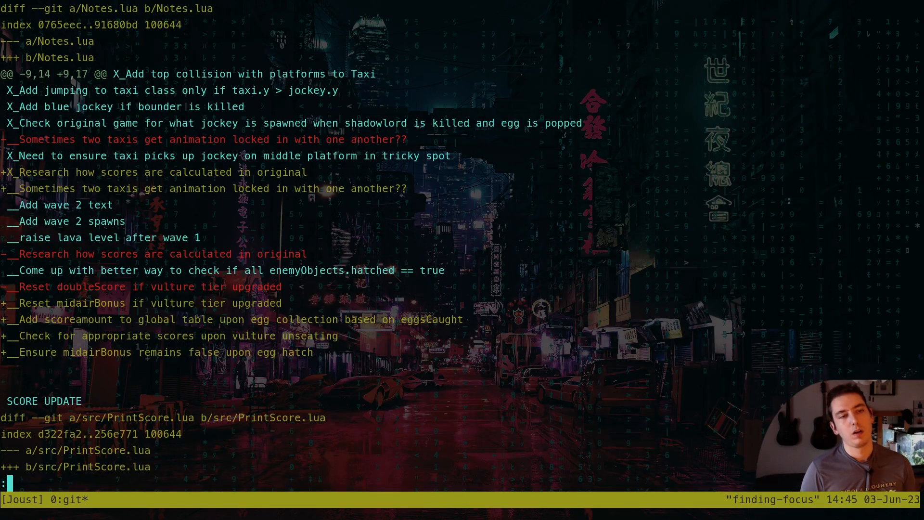
scroll(down, 3)
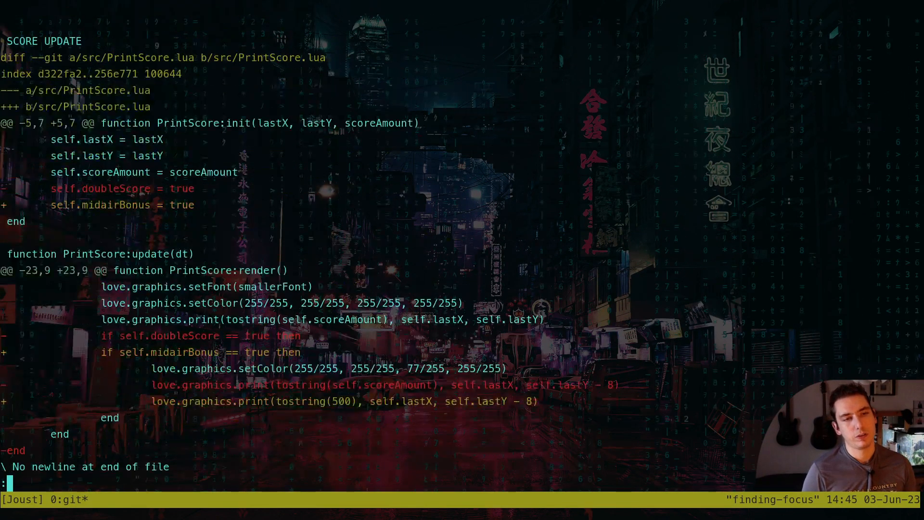
scroll(down, 3)
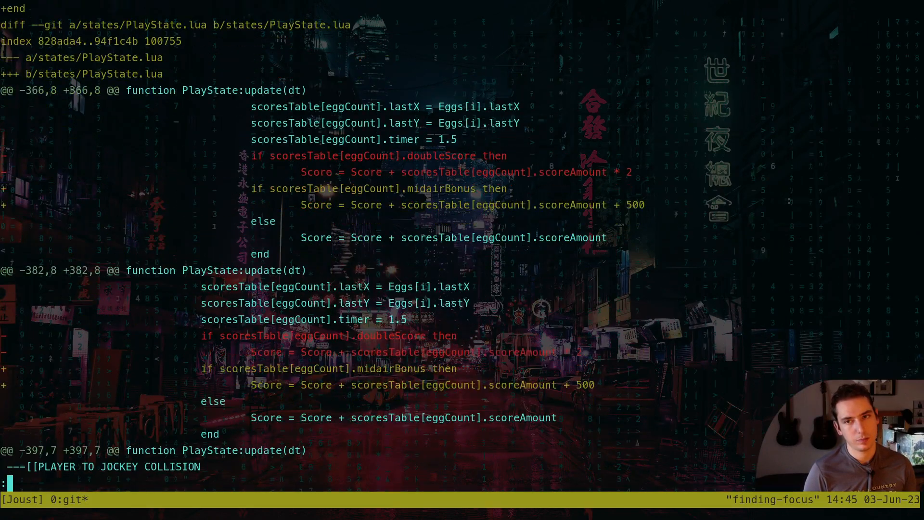
scroll(down, 3)
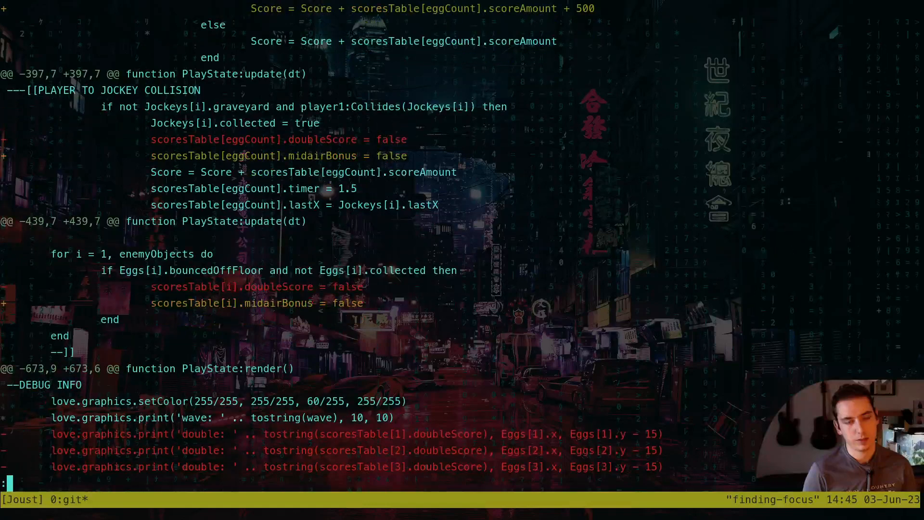
scroll(down, 3)
text(git a)
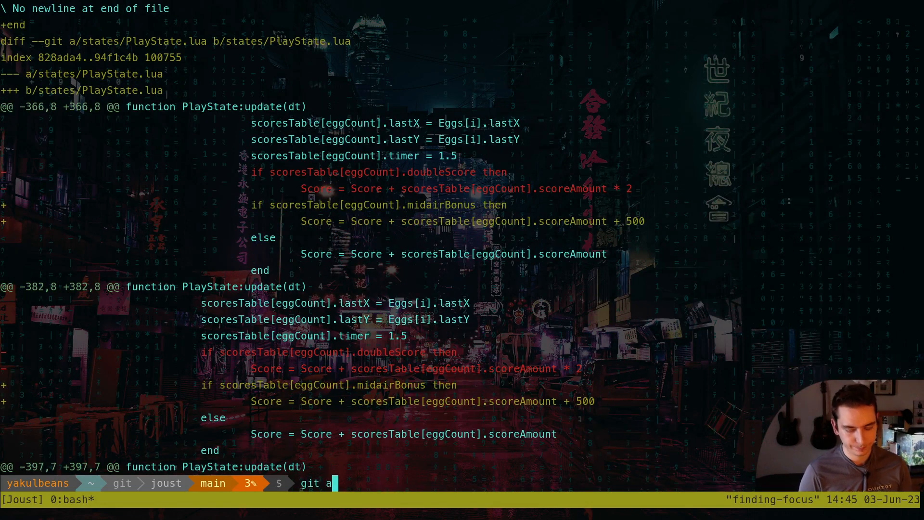
Enter the commit message "factored doubleScore into midairBonus" via the git commit alias
text(")
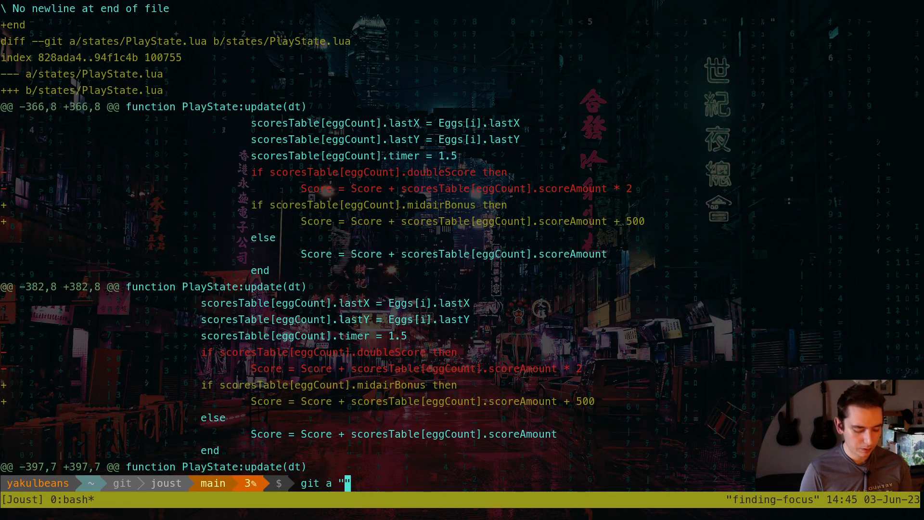
text(factored)
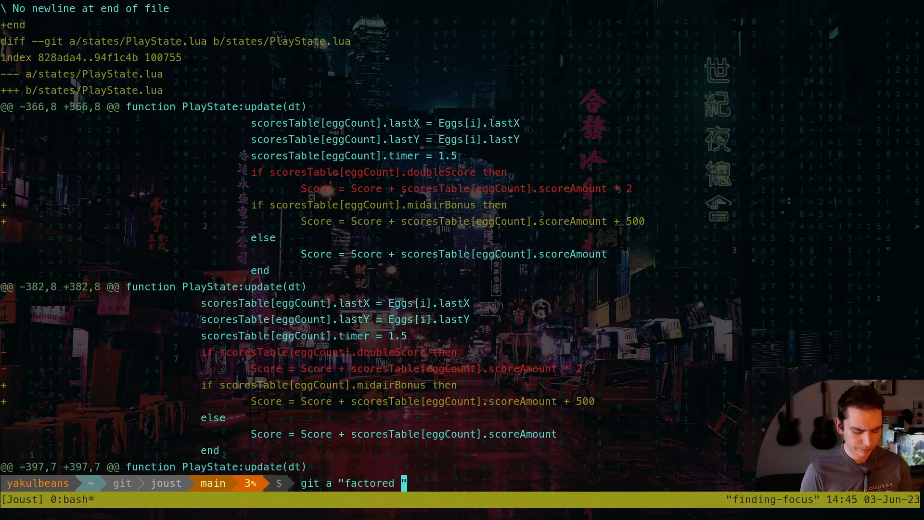
text(double s)
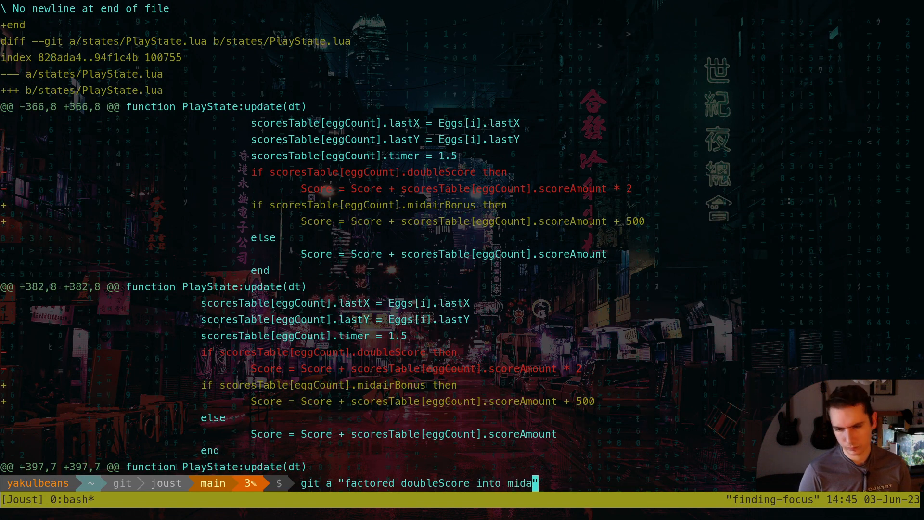
text(irBo)
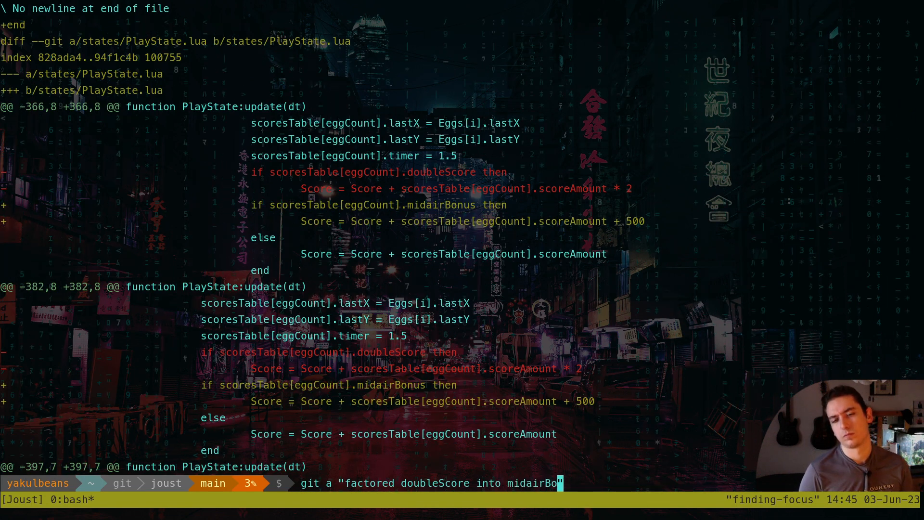